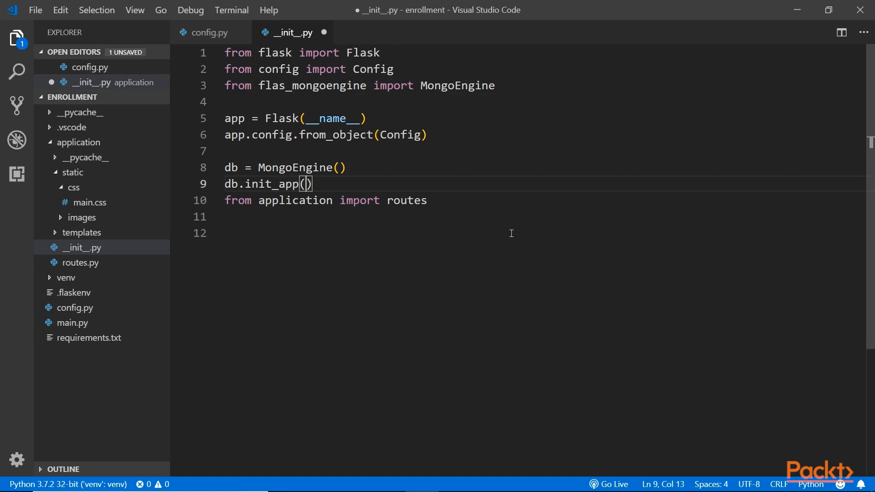
# - Pass app to db.init_app() in __init__.py, then select the content block name in layout.html
pyautogui.write('app')
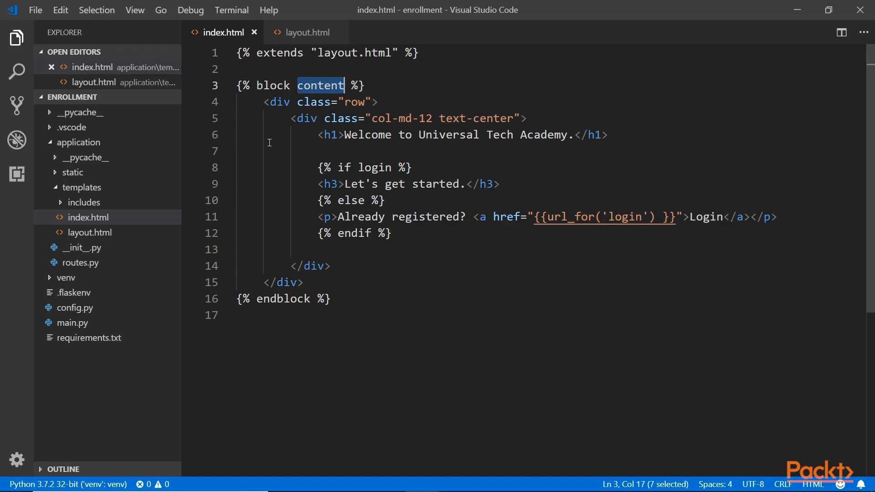
pyautogui.click(306, 32)
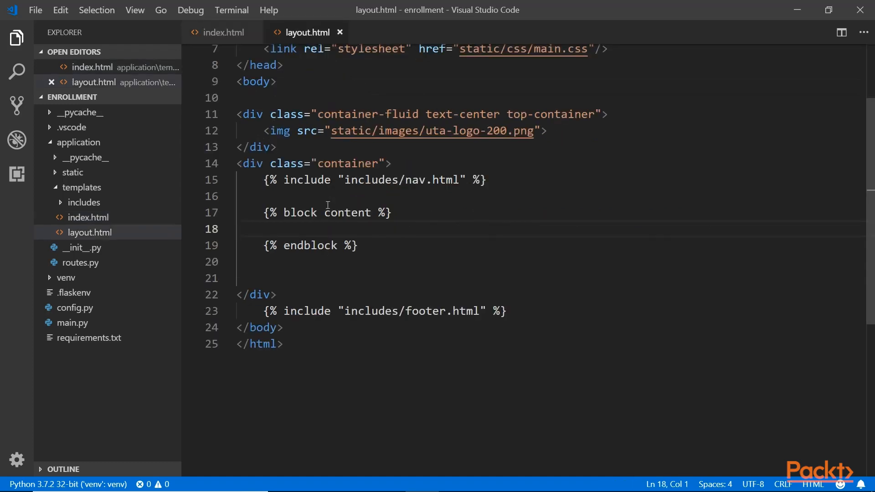
pyautogui.doubleClick(347, 213)
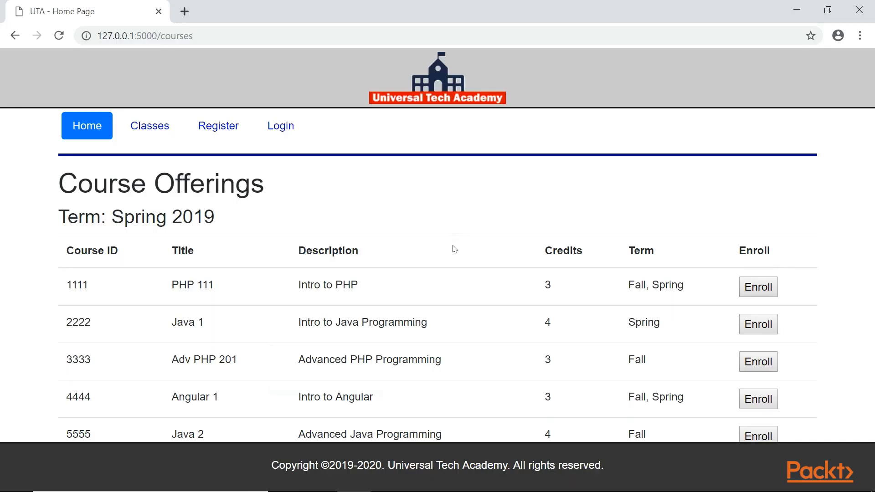
pyautogui.moveTo(217, 126)
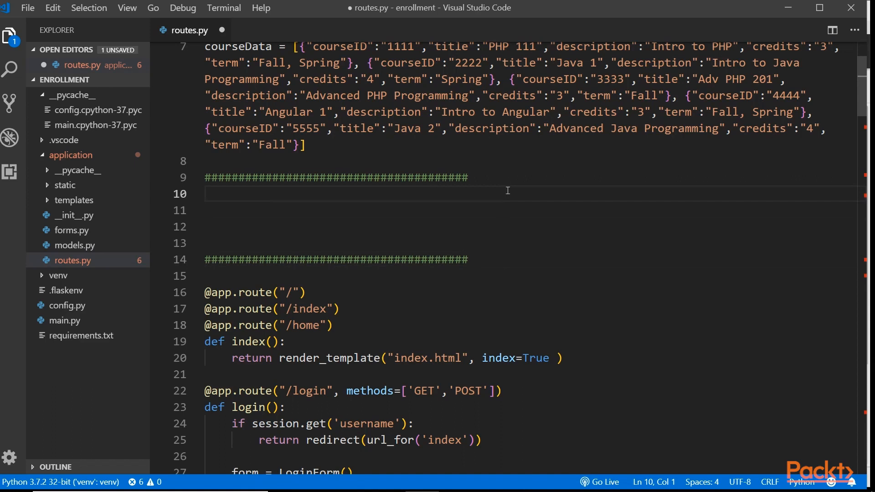
# - Add a blank line between the ##### separators below courseData in routes.py
pyautogui.press('enter')
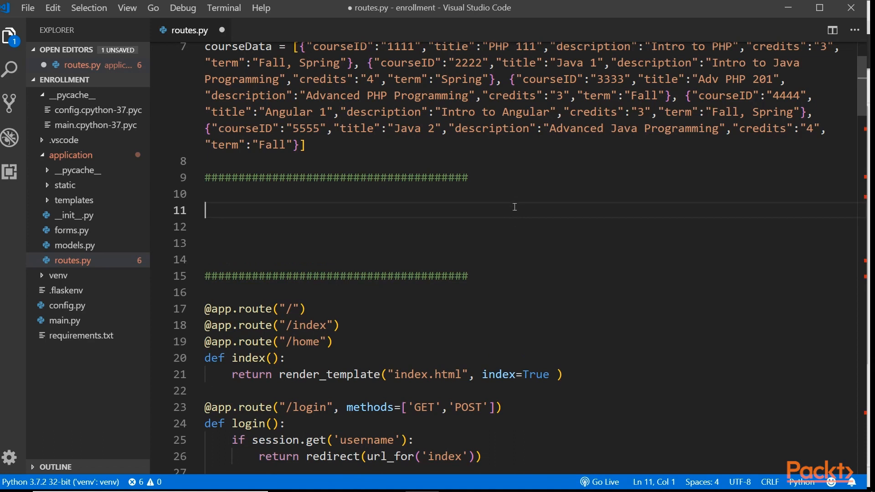